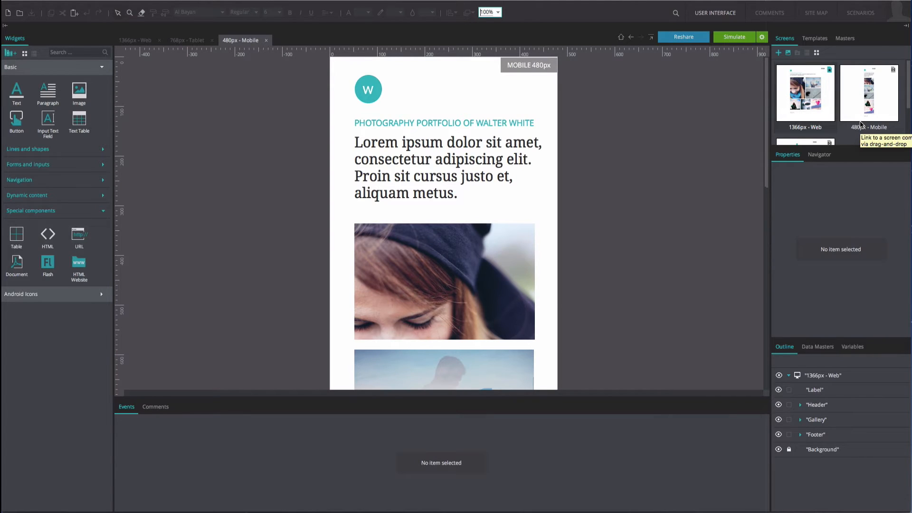
Step: Switch the Screens panel from thumbnails to the tree list view
left_click(807, 53)
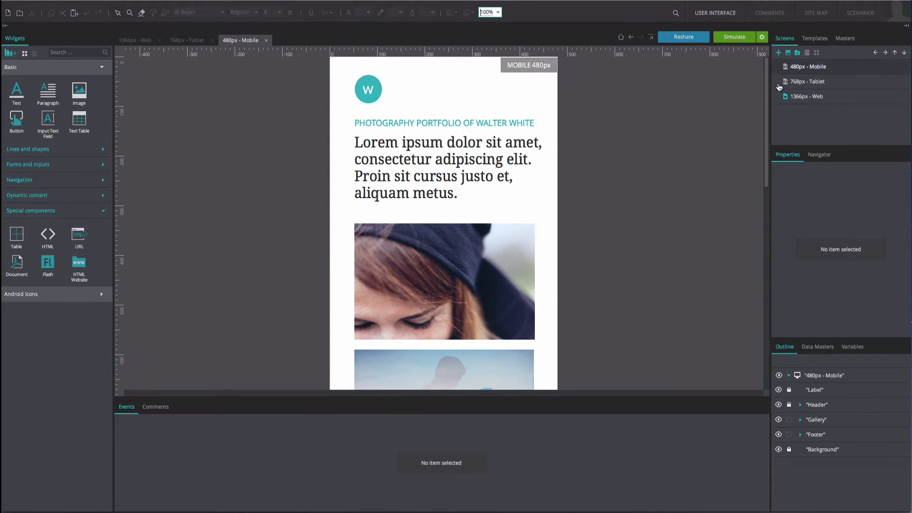
mouse_move(789, 69)
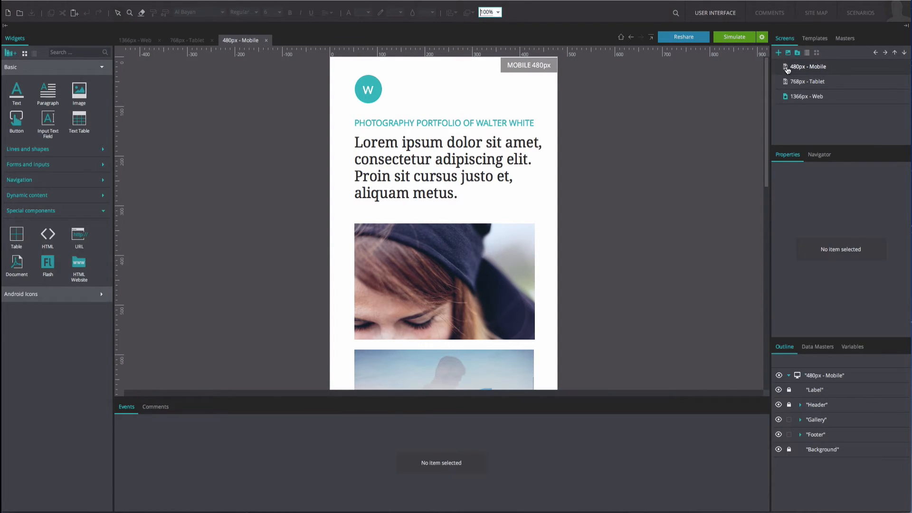
mouse_move(785, 97)
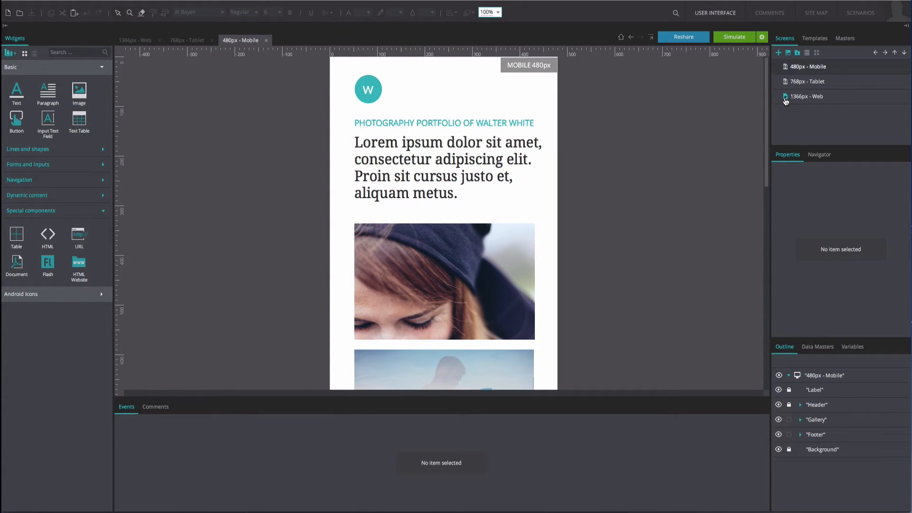
mouse_move(793, 98)
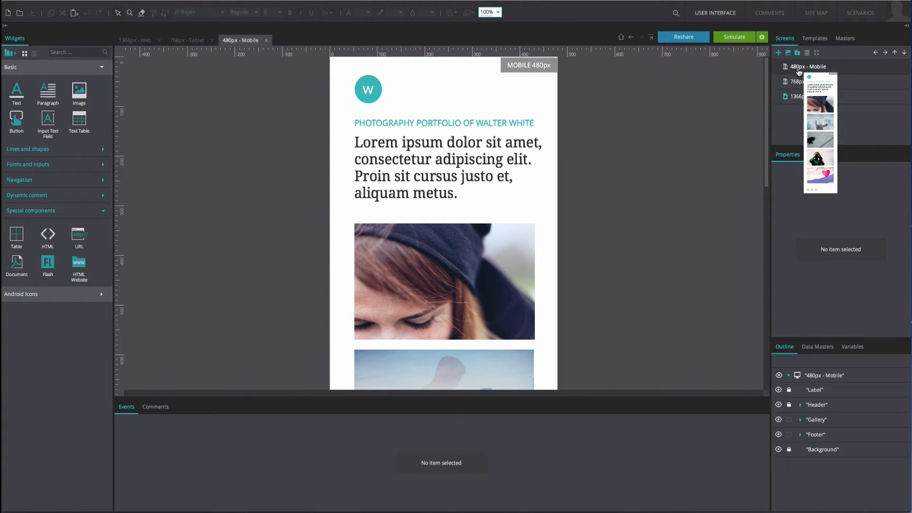
right_click(812, 67)
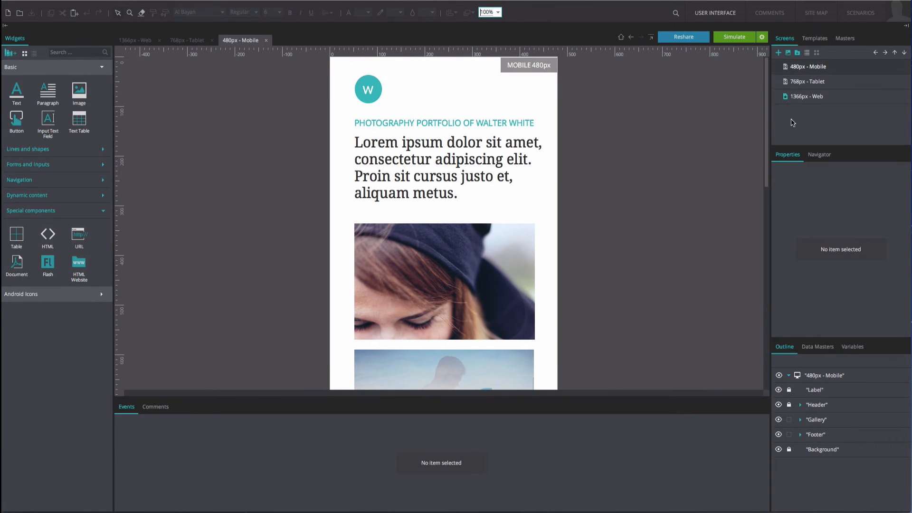
Step: Start a new screen named 'example', then cancel the New Screen dialog
left_click(780, 52)
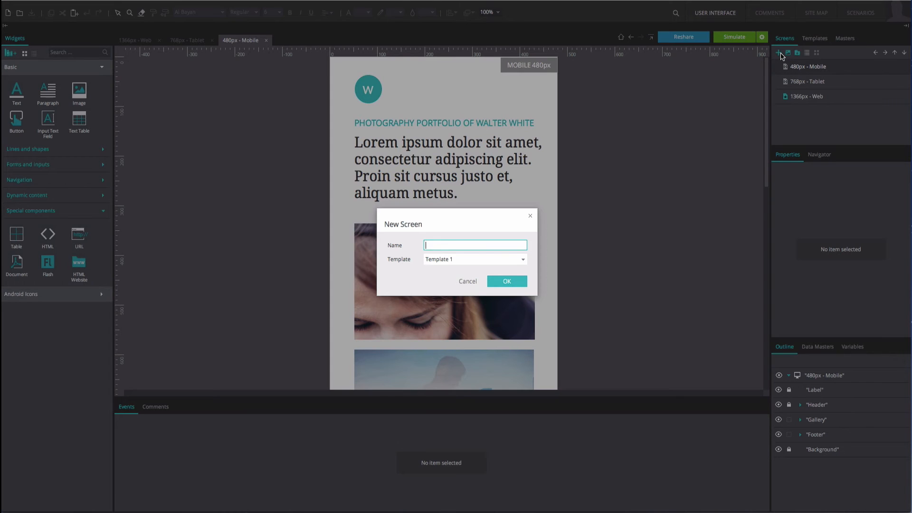
type("example")
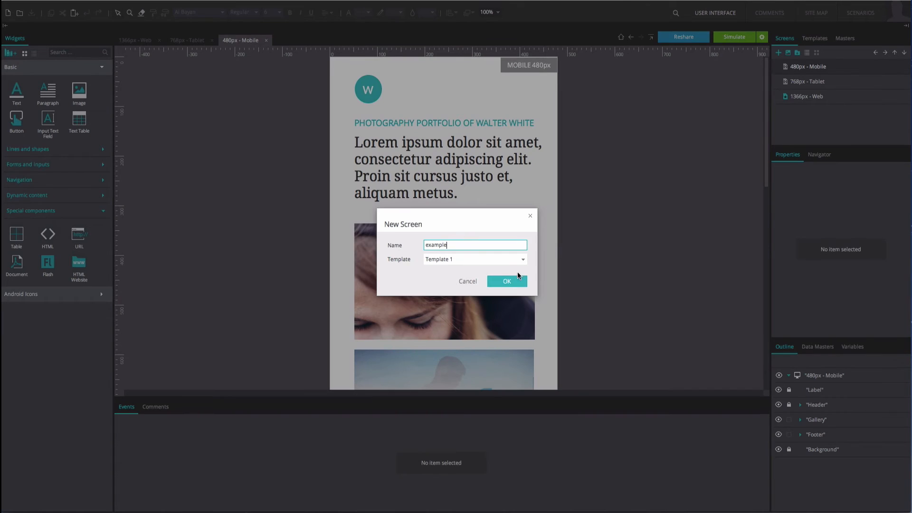
left_click(508, 282)
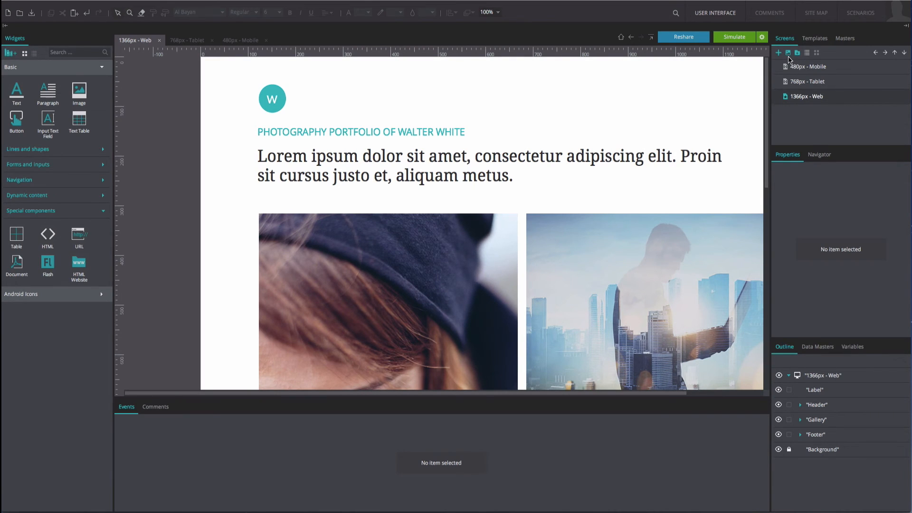
Step: Create a screens folder named 'example' beneath the web screen
left_click(796, 52)
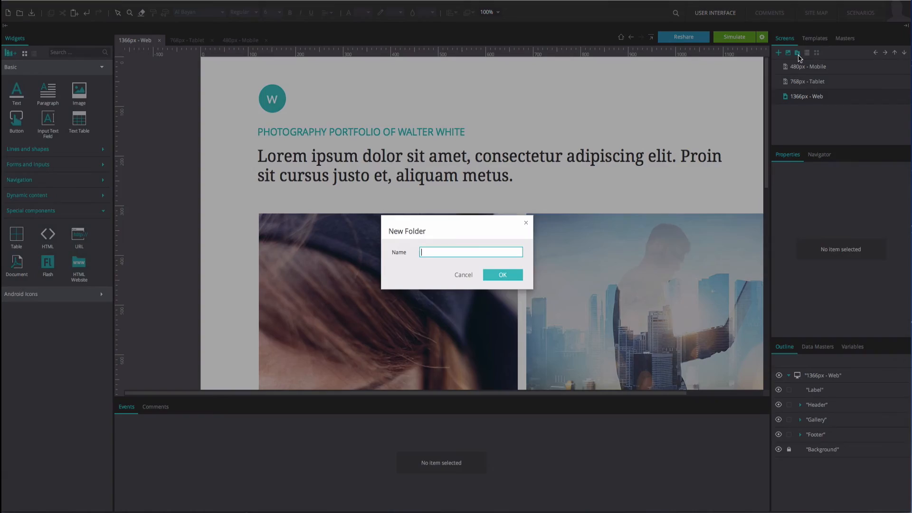
type("ex")
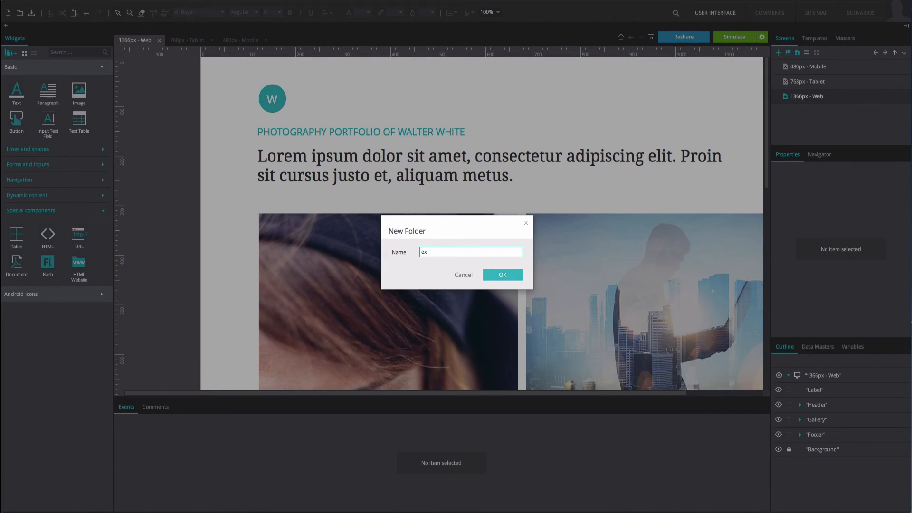
left_click(503, 275)
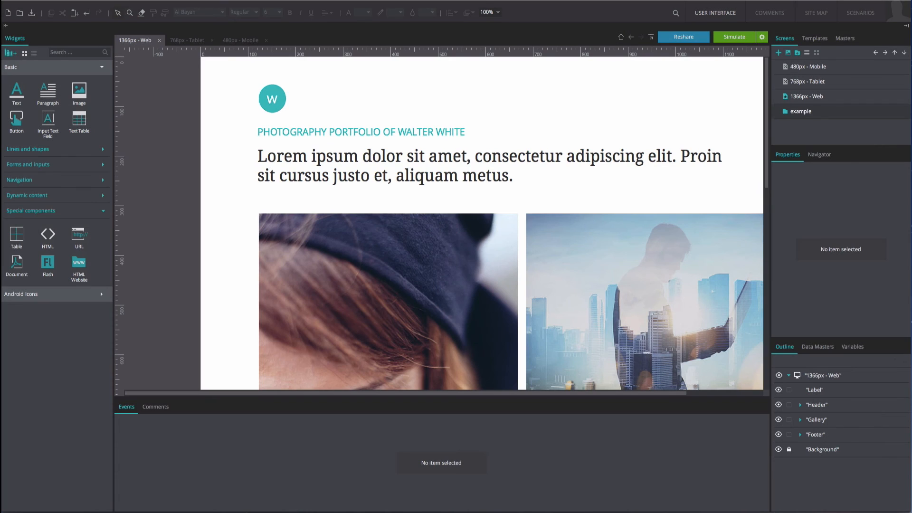